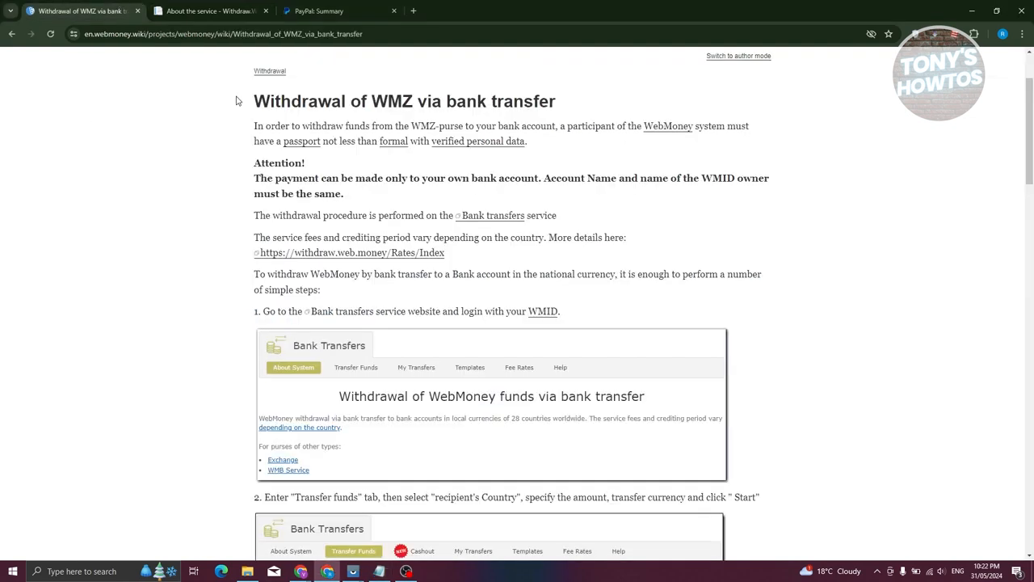
pyautogui.moveTo(222, 92)
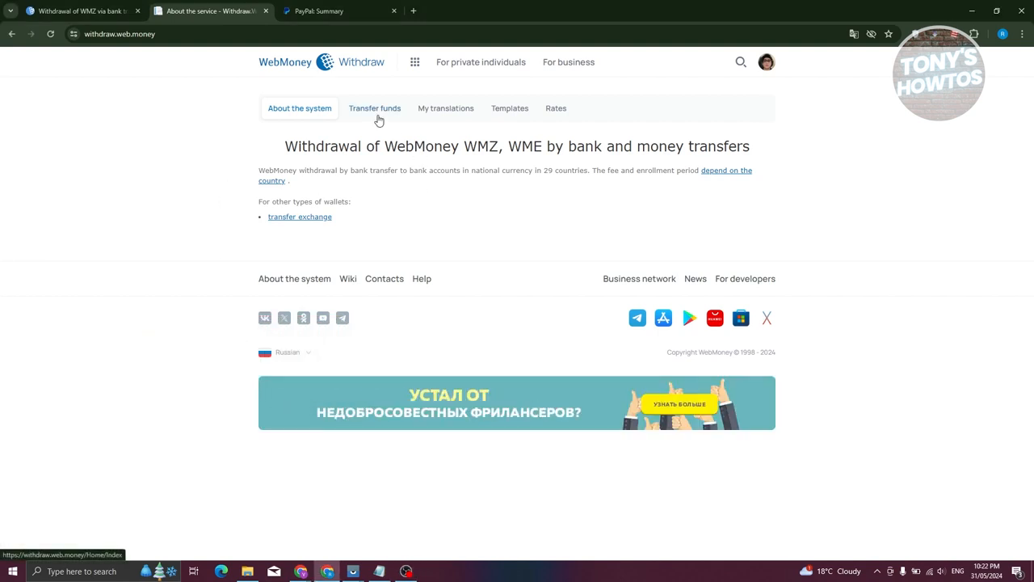
# Open the Transfer funds form and select INDONESIA as the recipient country.
pyautogui.click(374, 108)
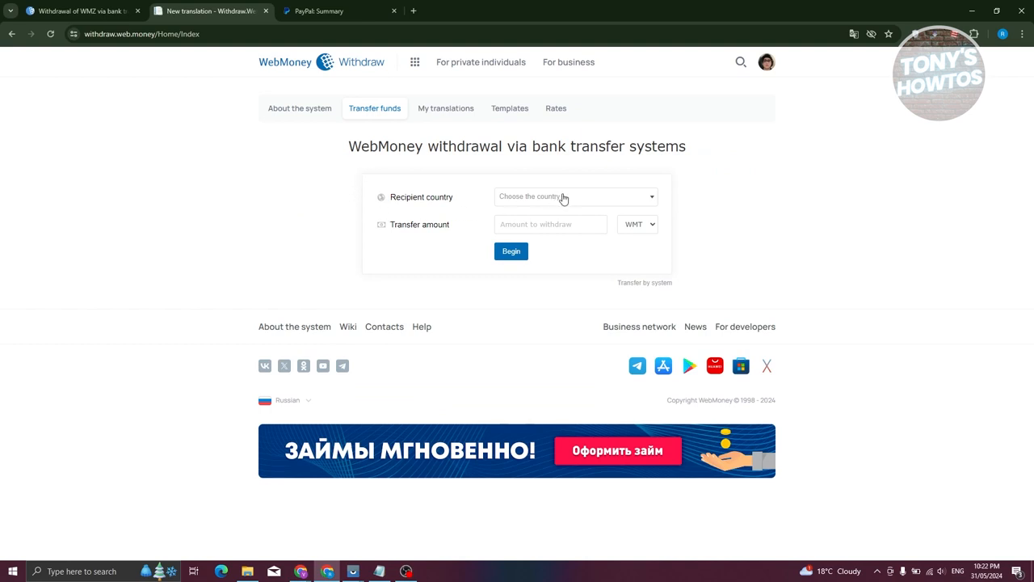
pyautogui.click(574, 196)
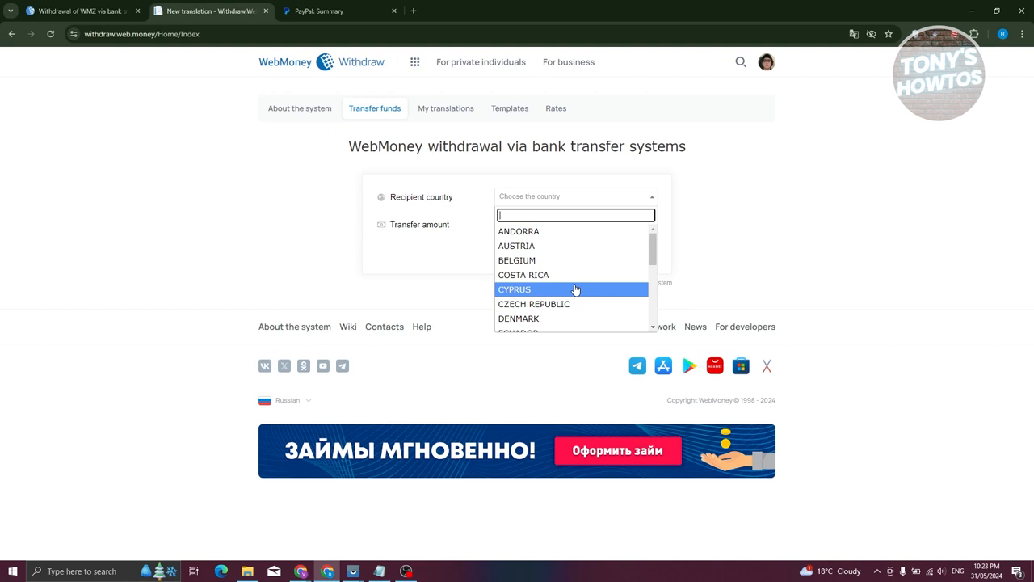
pyautogui.scroll(-3)
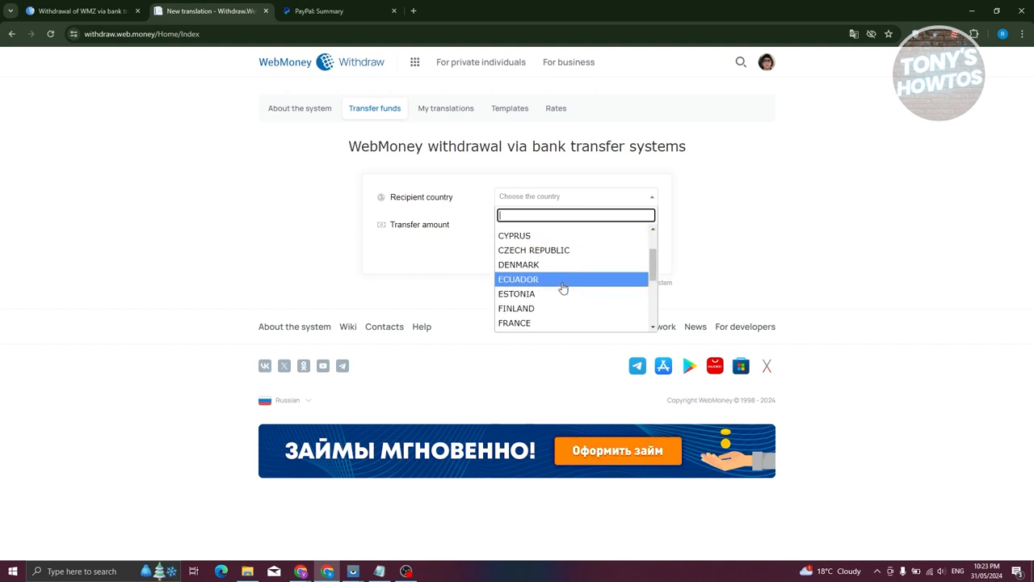
pyautogui.scroll(-3)
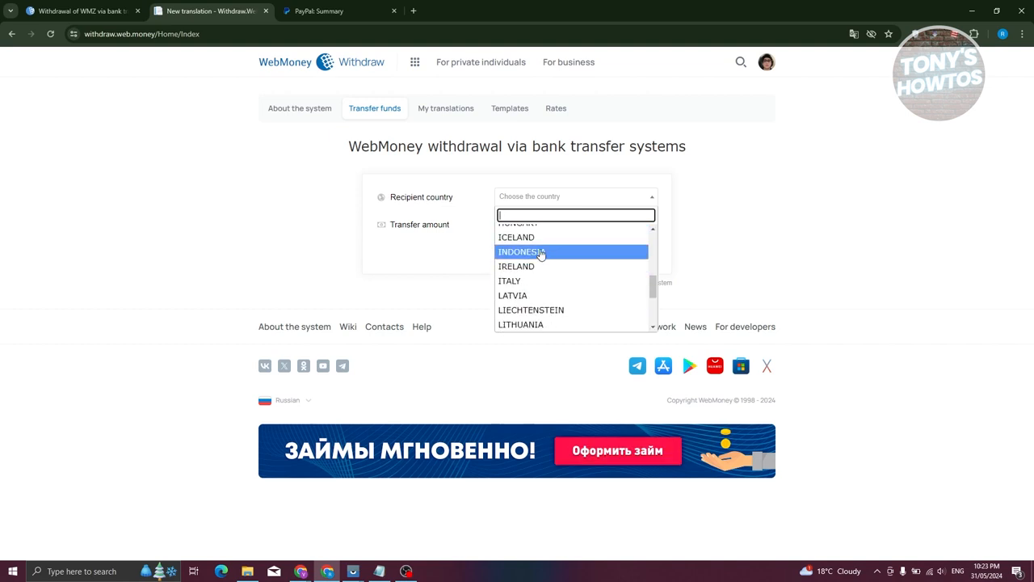
pyautogui.click(520, 252)
pyautogui.write('11')
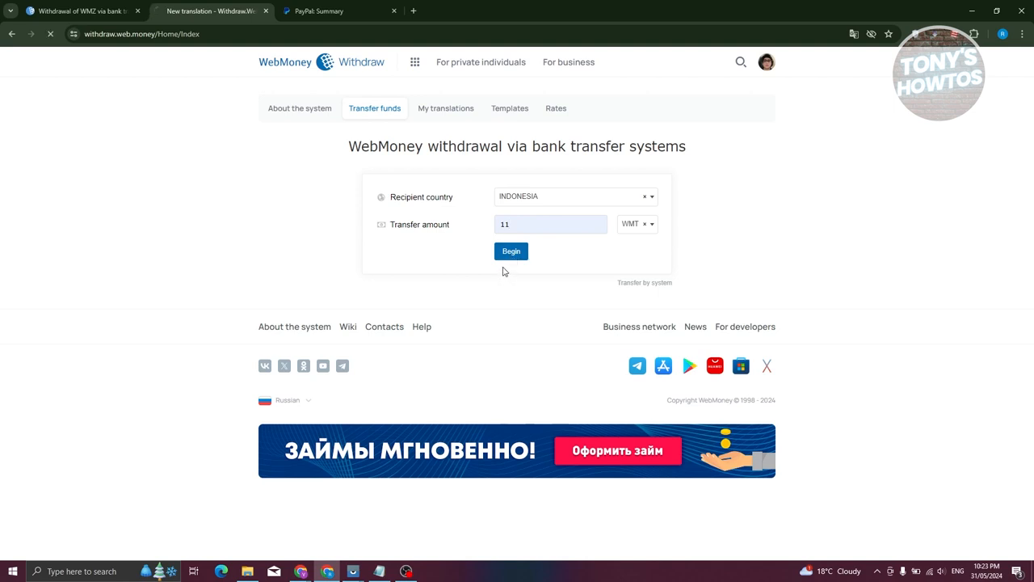
# Begin the application with Bank Negara Indonesia (BNI) as payee bank and IDR currency.
pyautogui.click(511, 251)
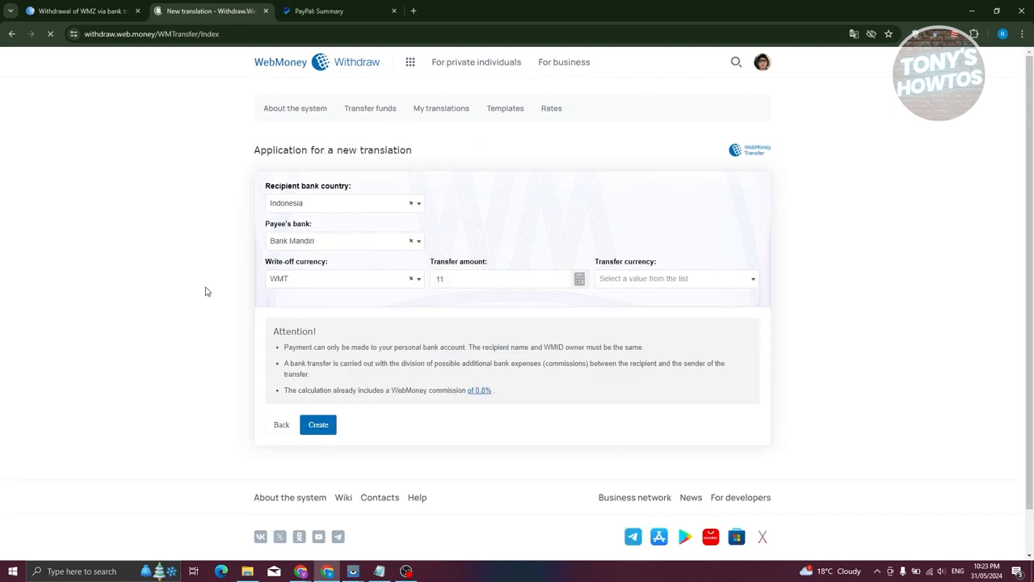
pyautogui.click(343, 240)
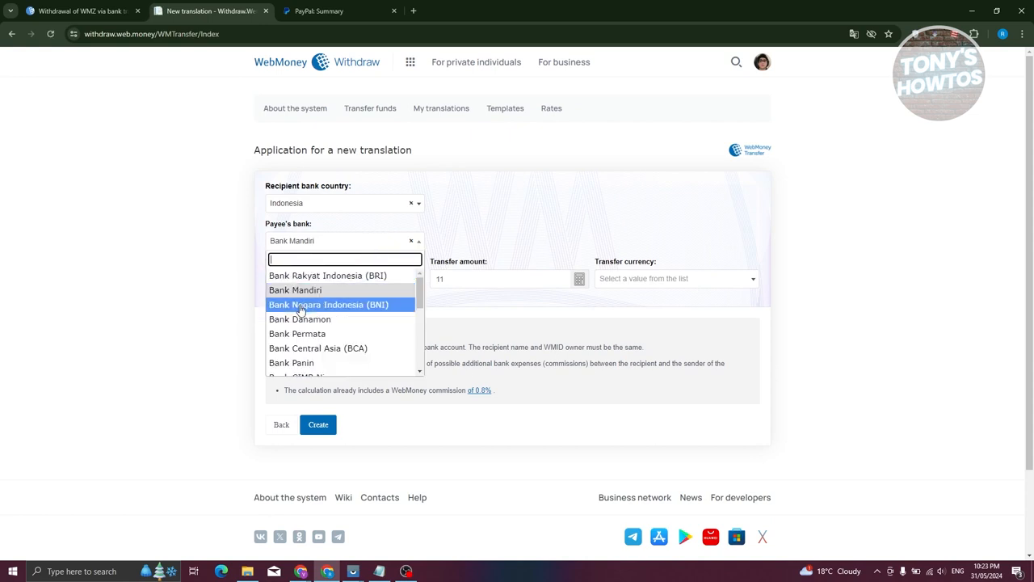
pyautogui.click(329, 304)
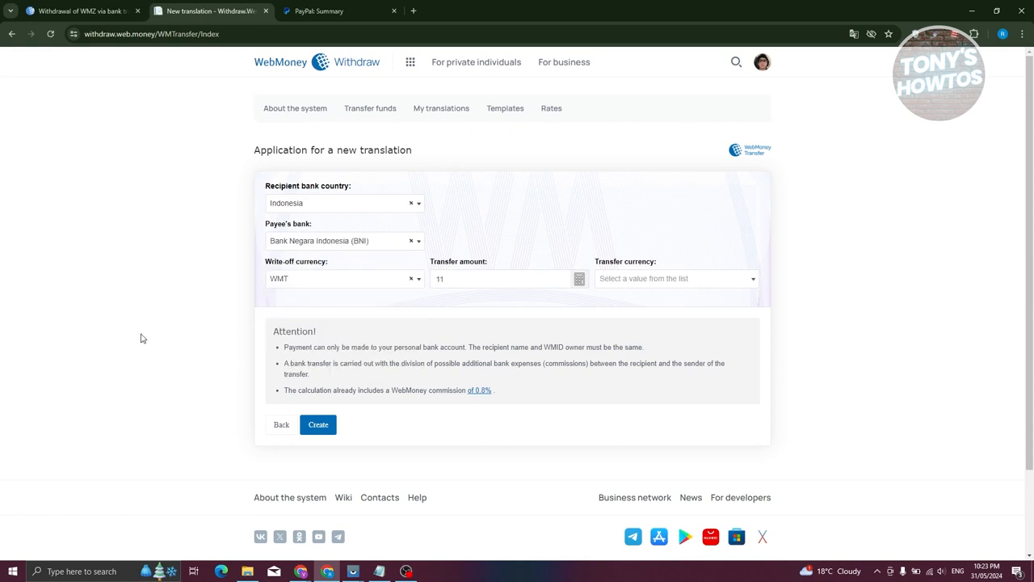
pyautogui.moveTo(327, 287)
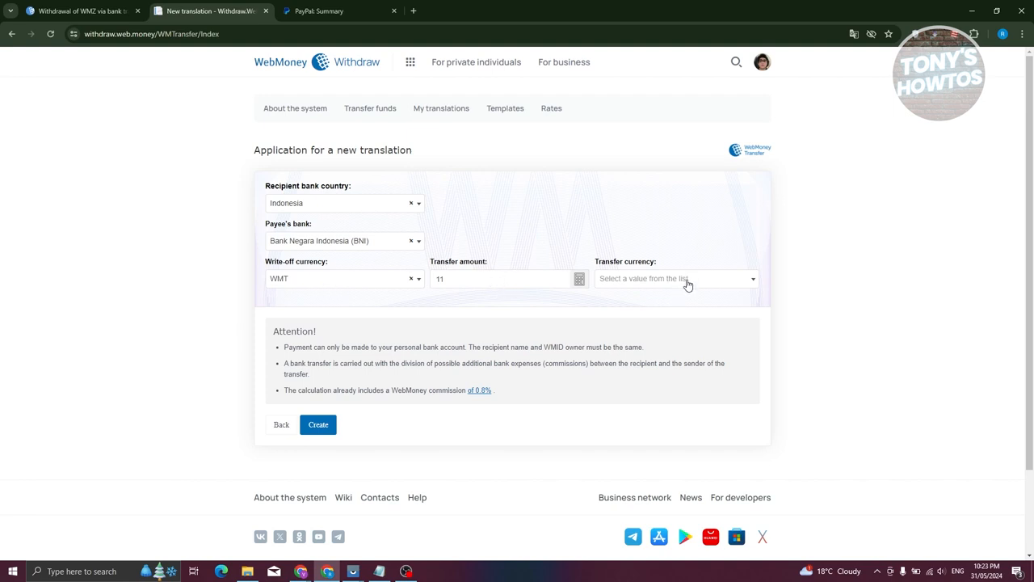
pyautogui.click(675, 278)
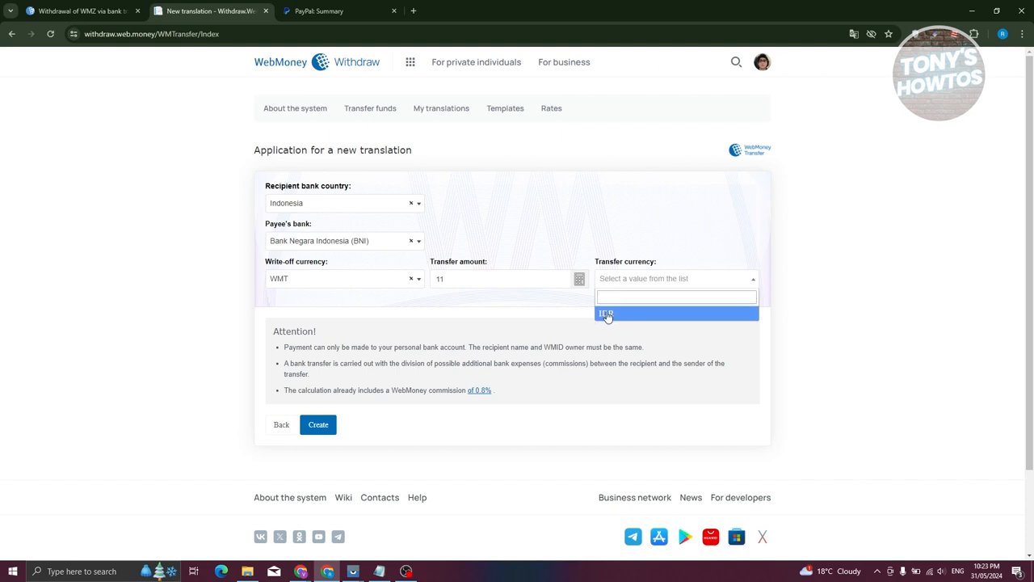
pyautogui.click(606, 314)
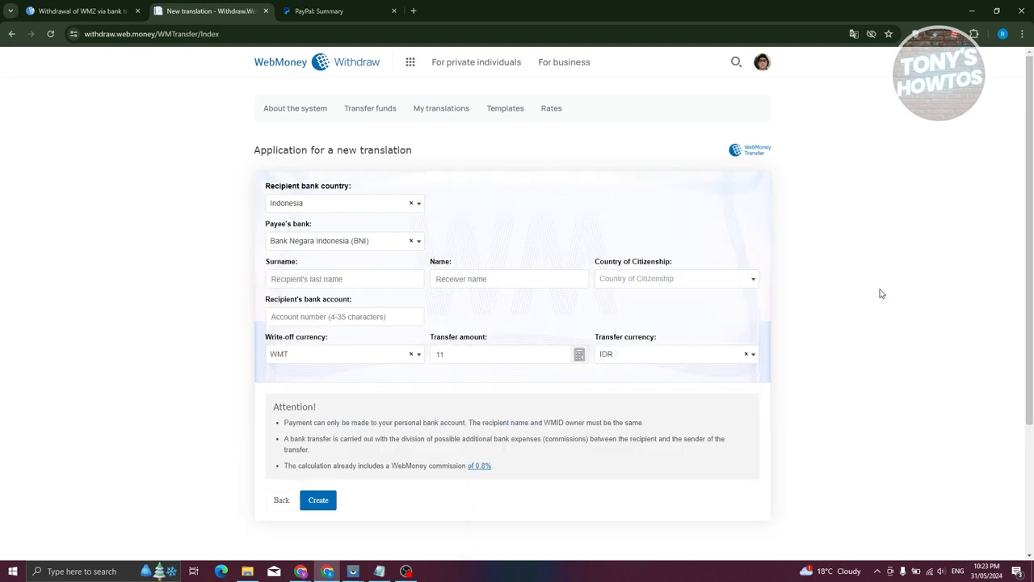
# Work on the new transfer form, scrolling down and back up through its fields.
pyautogui.click(318, 499)
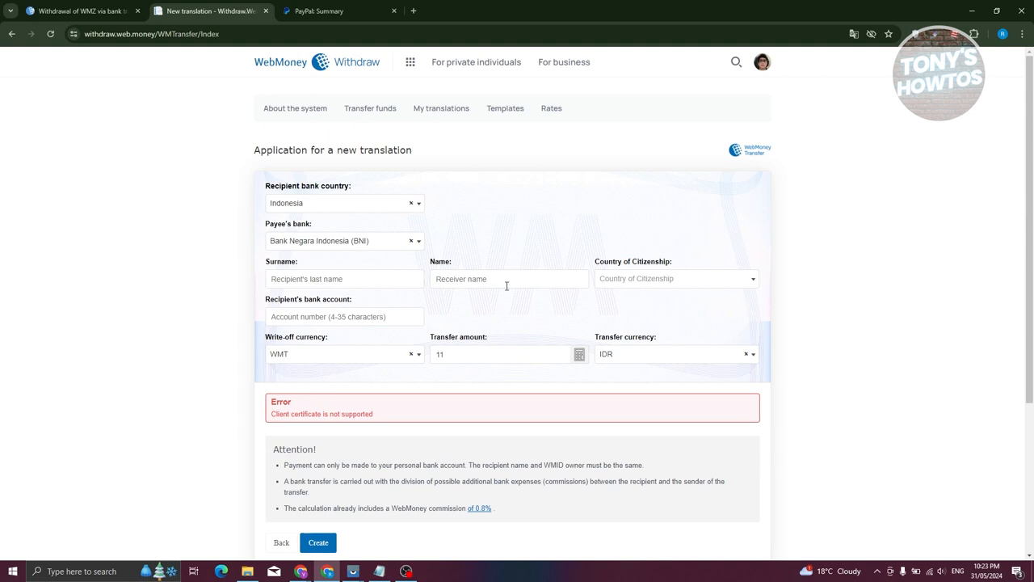
pyautogui.moveTo(659, 306)
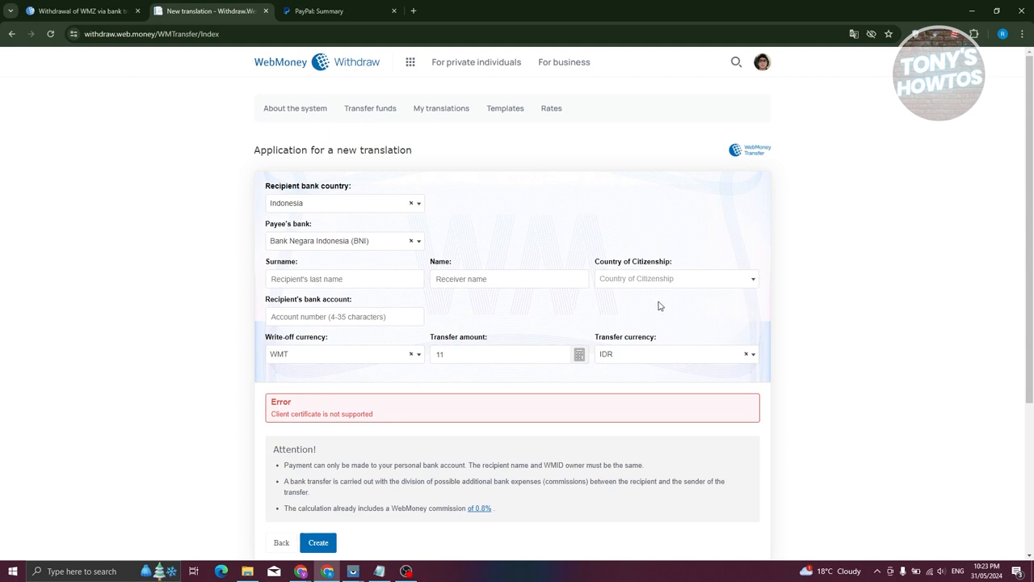
pyautogui.scroll(-3)
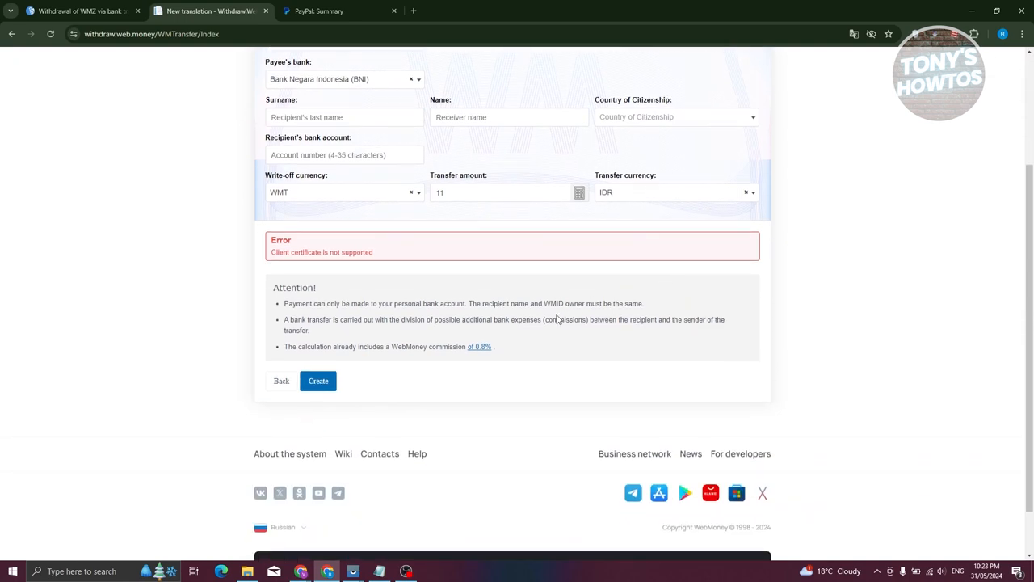
pyautogui.moveTo(568, 291)
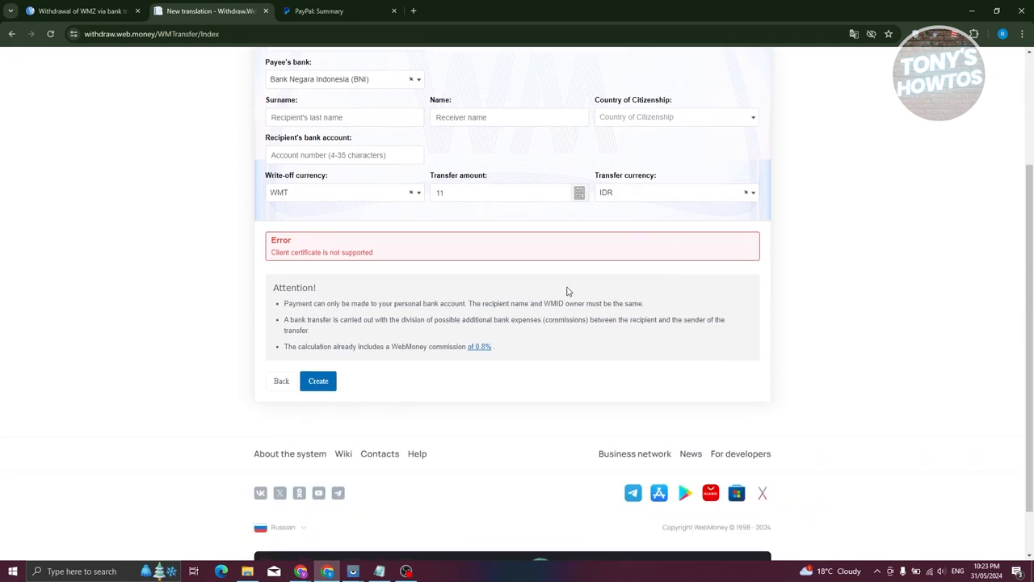
pyautogui.scroll(3)
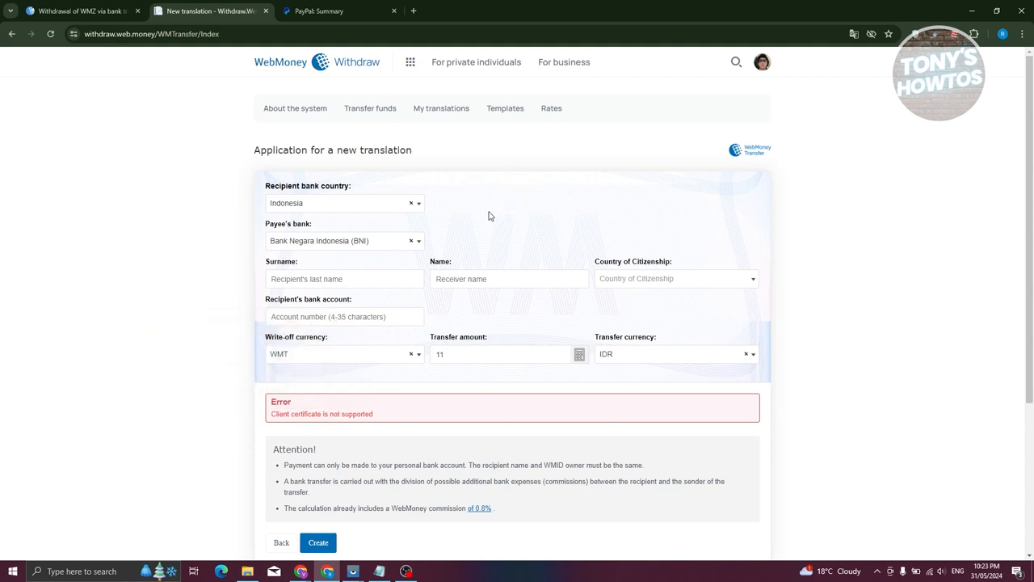
pyautogui.moveTo(499, 204)
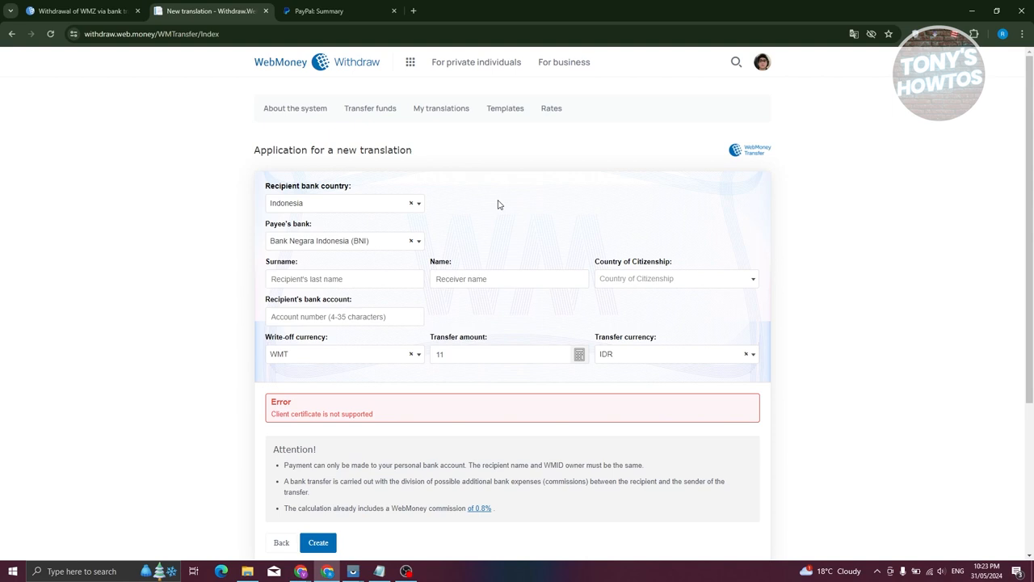
pyautogui.scroll(-3)
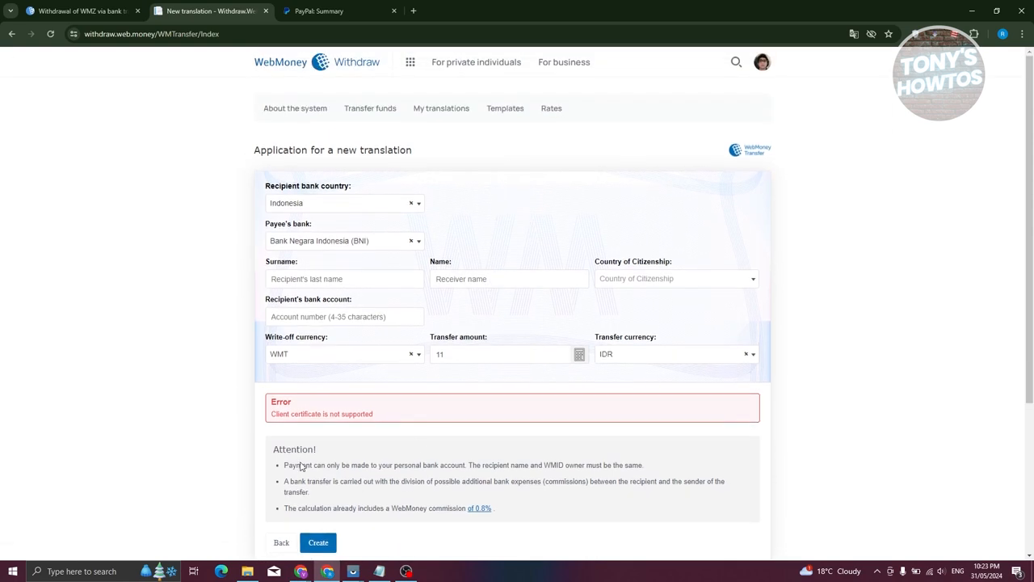
# Switch to the PayPal Summary tab and choose Add card or bank.
pyautogui.click(340, 11)
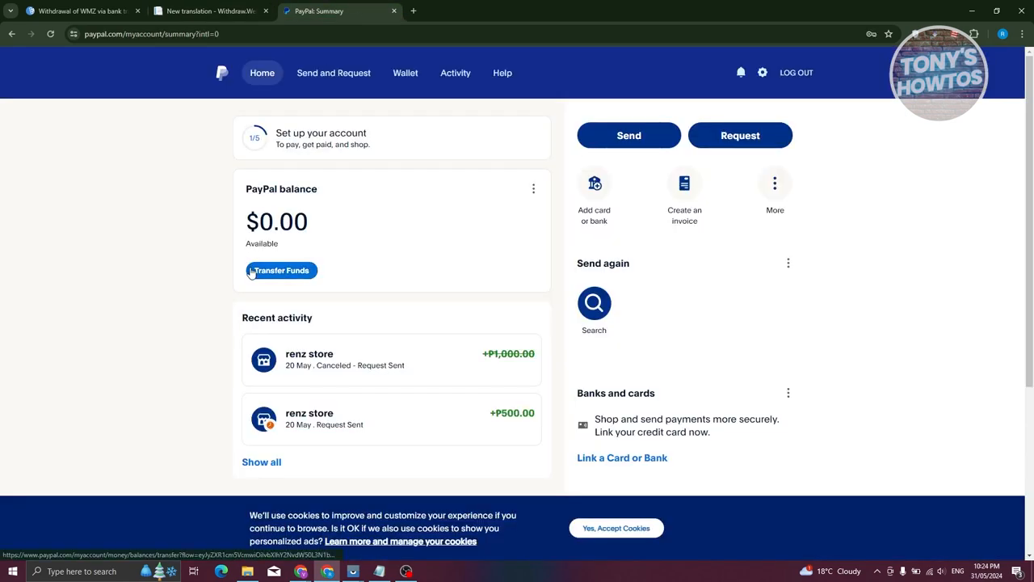
pyautogui.moveTo(185, 262)
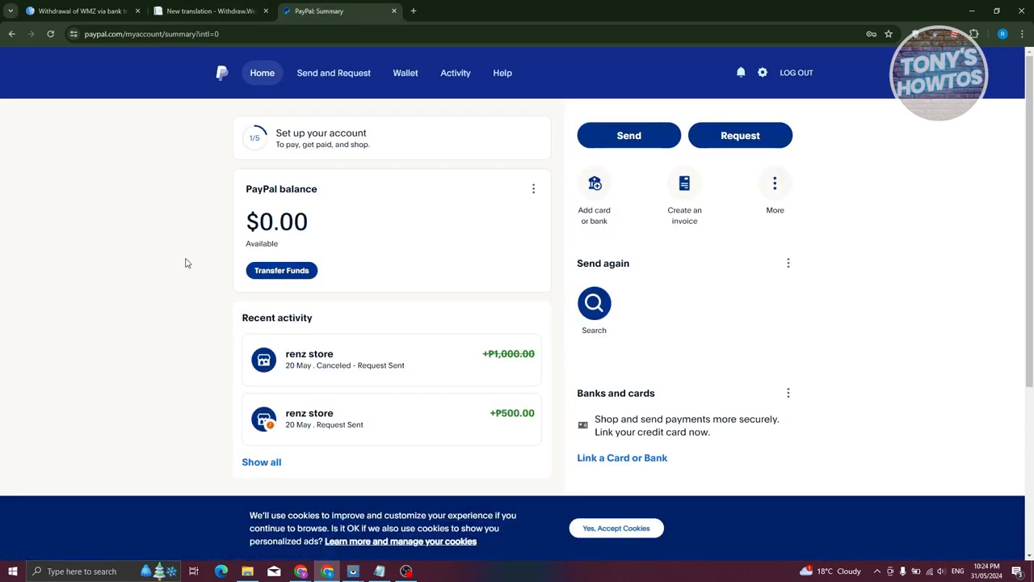
pyautogui.moveTo(181, 314)
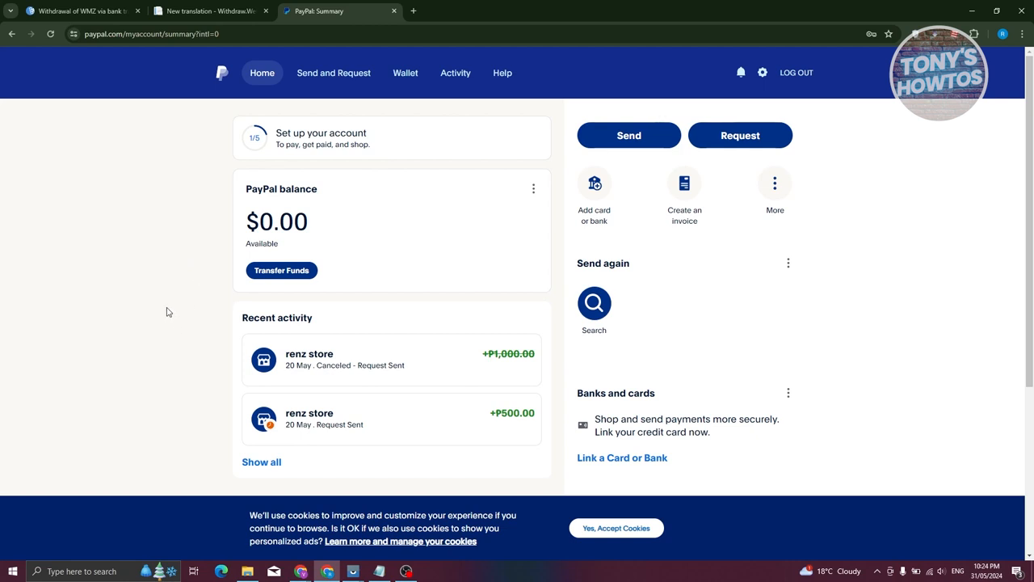
pyautogui.moveTo(149, 323)
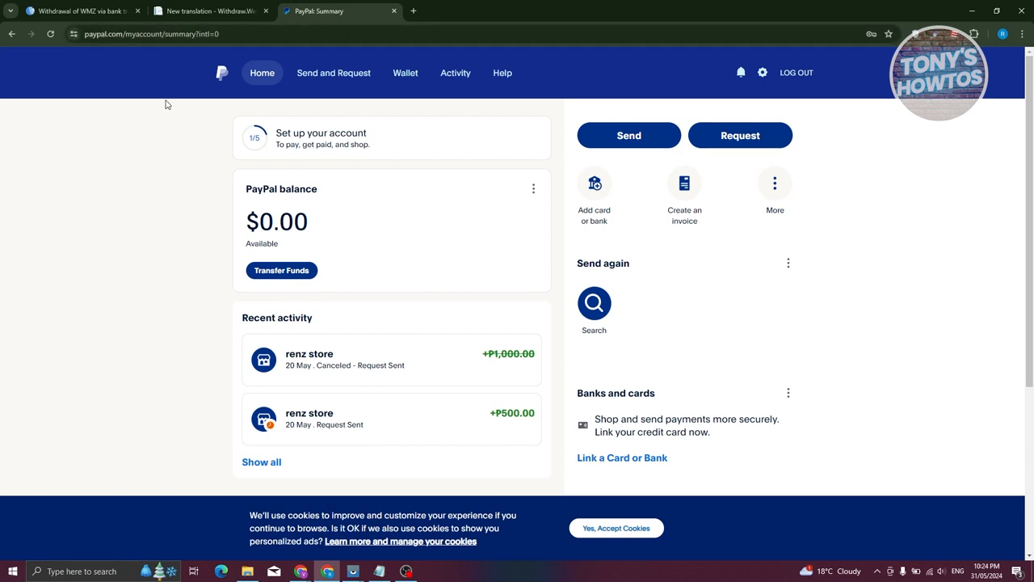
pyautogui.moveTo(594, 215)
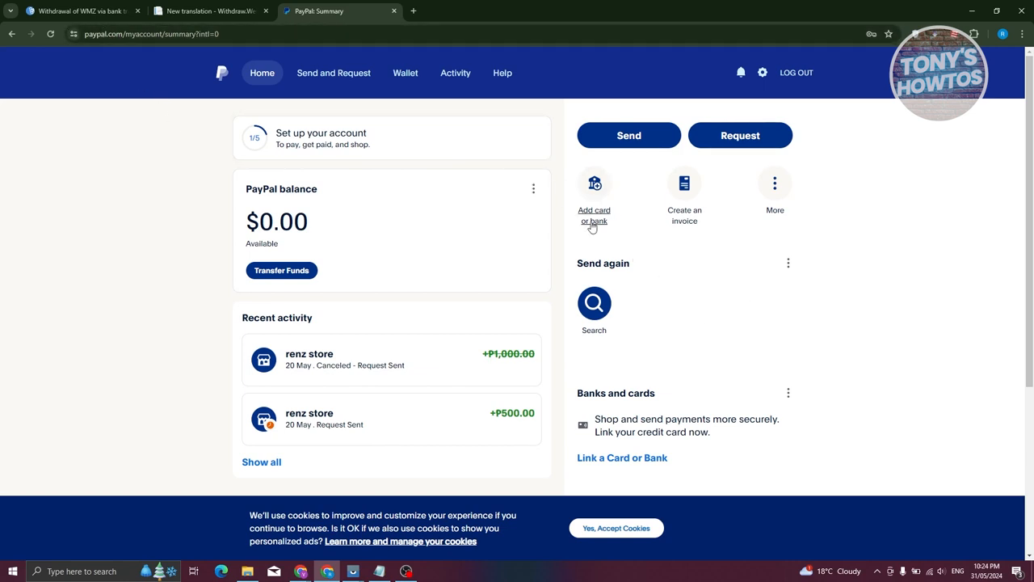
pyautogui.click(594, 198)
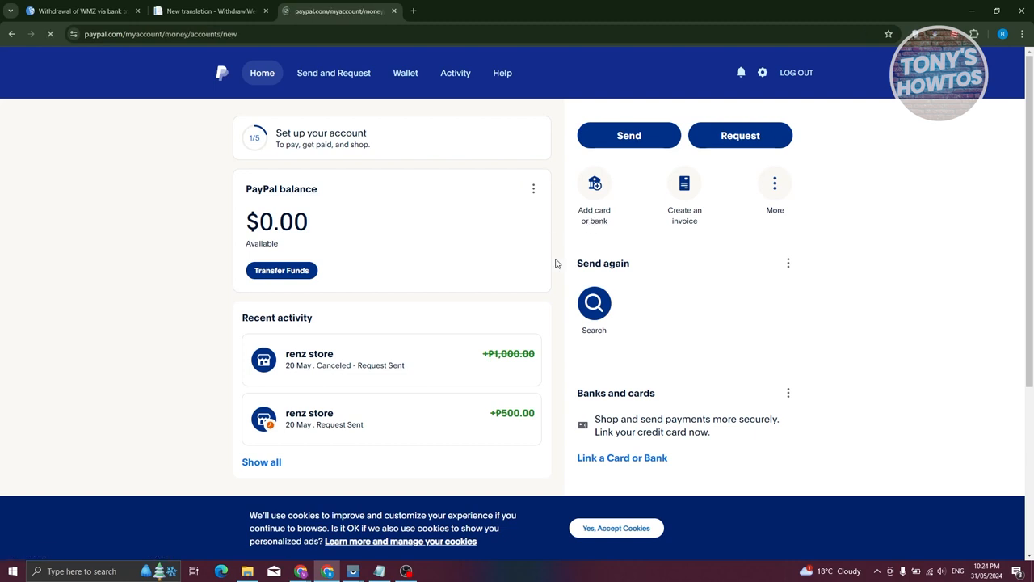
# Open the Link a bank account form, close it empty, and go back Home.
pyautogui.click(622, 458)
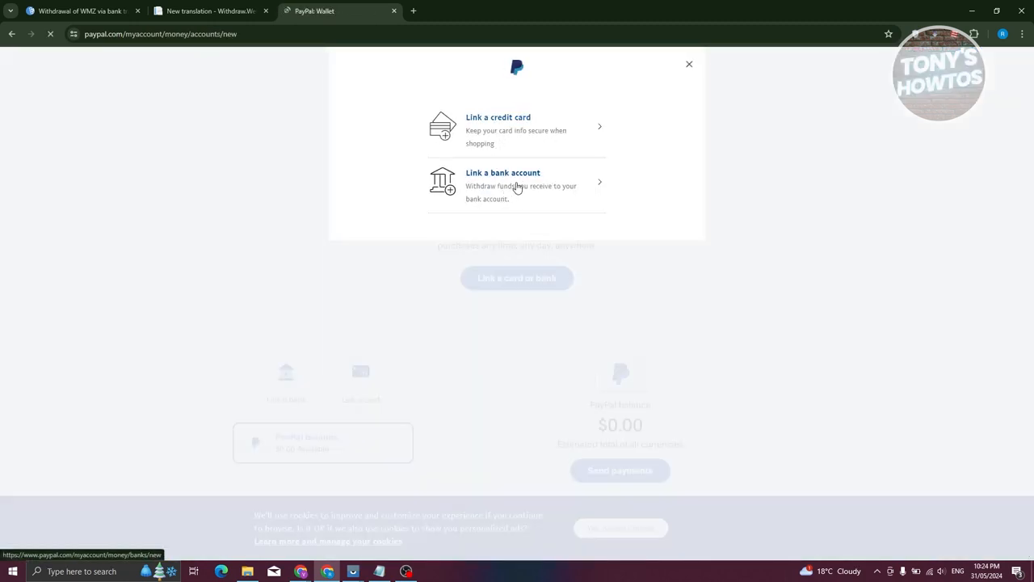
pyautogui.click(503, 172)
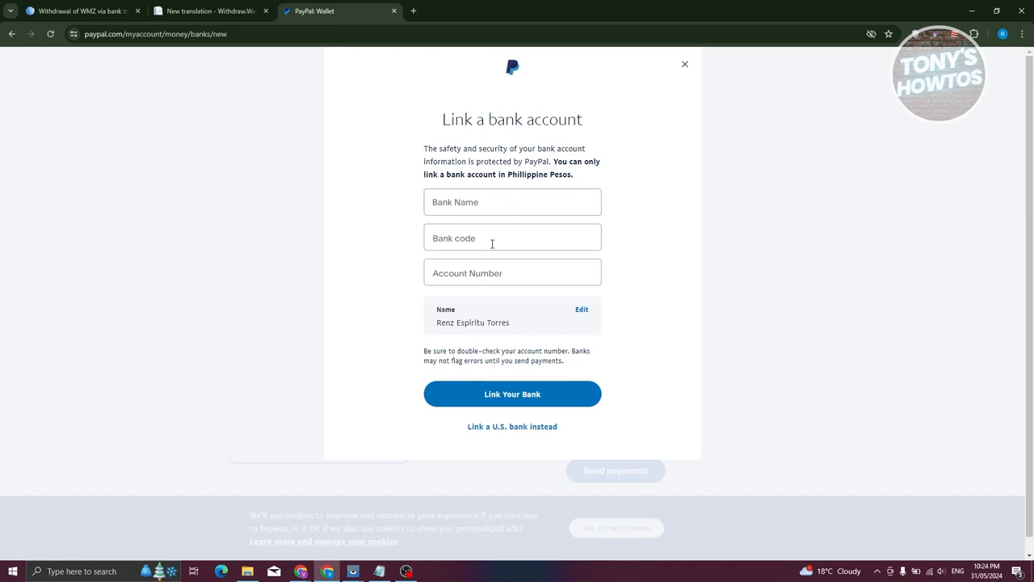
pyautogui.moveTo(489, 258)
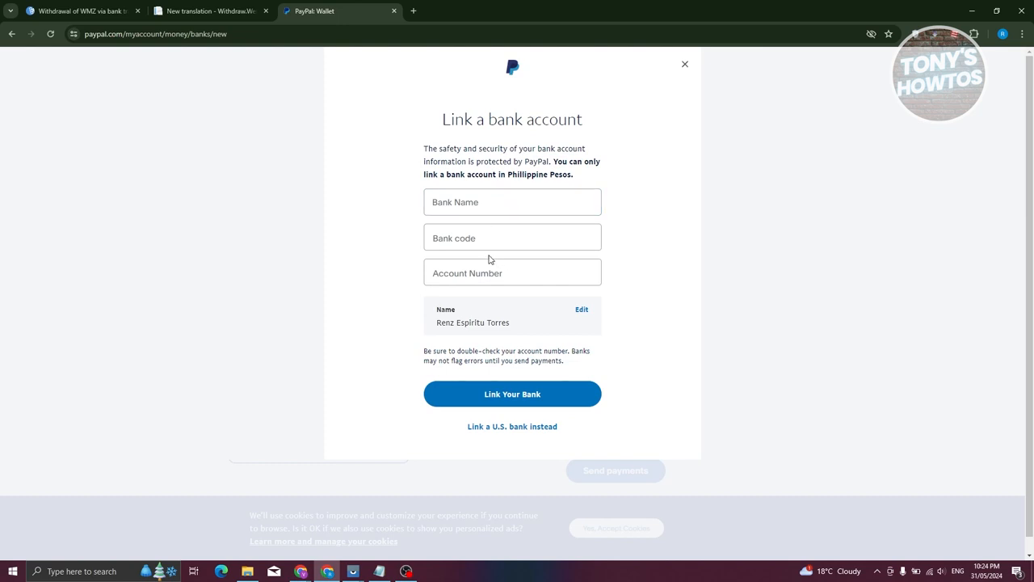
pyautogui.moveTo(512, 394)
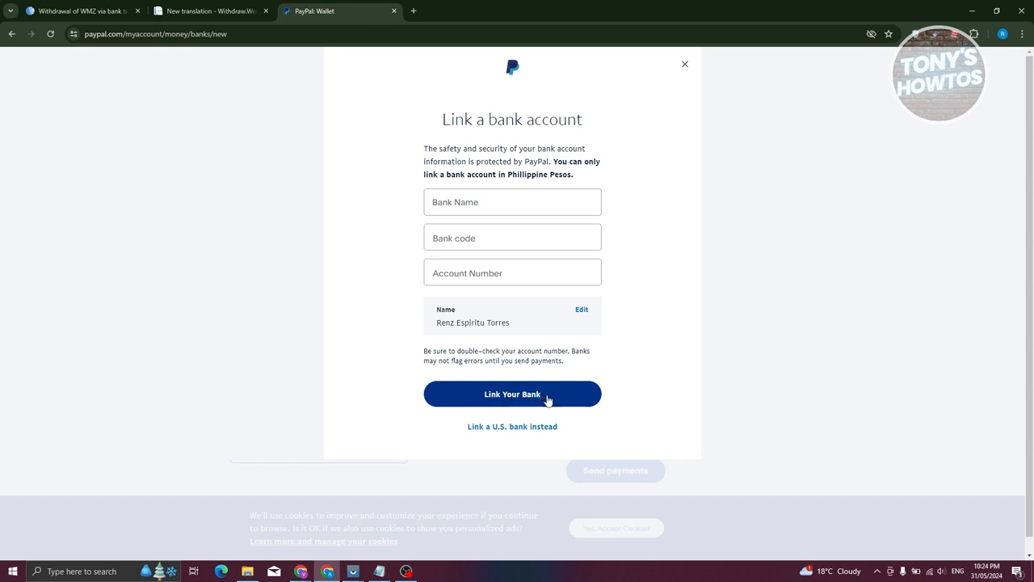
pyautogui.moveTo(533, 394)
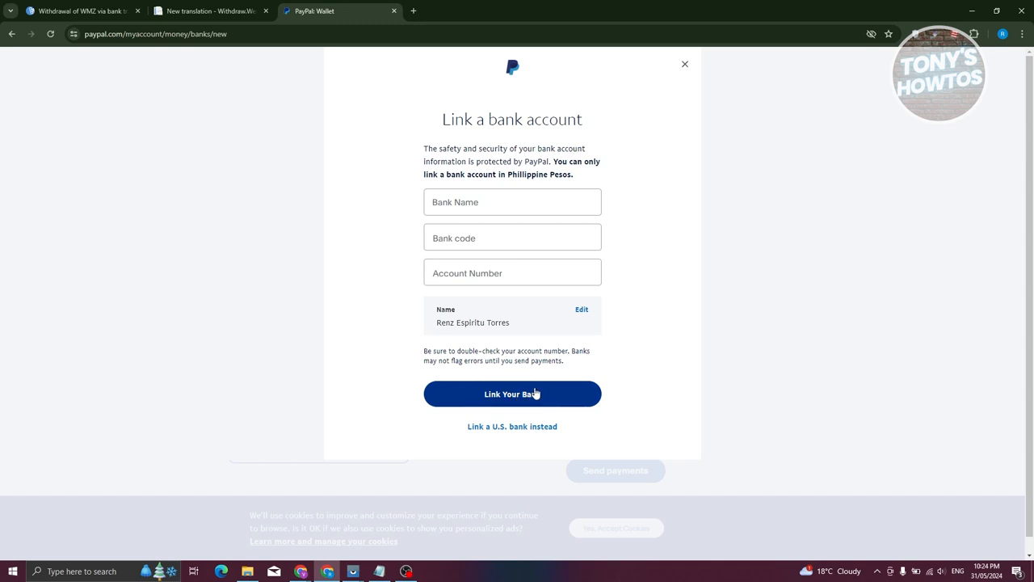
pyautogui.moveTo(584, 394)
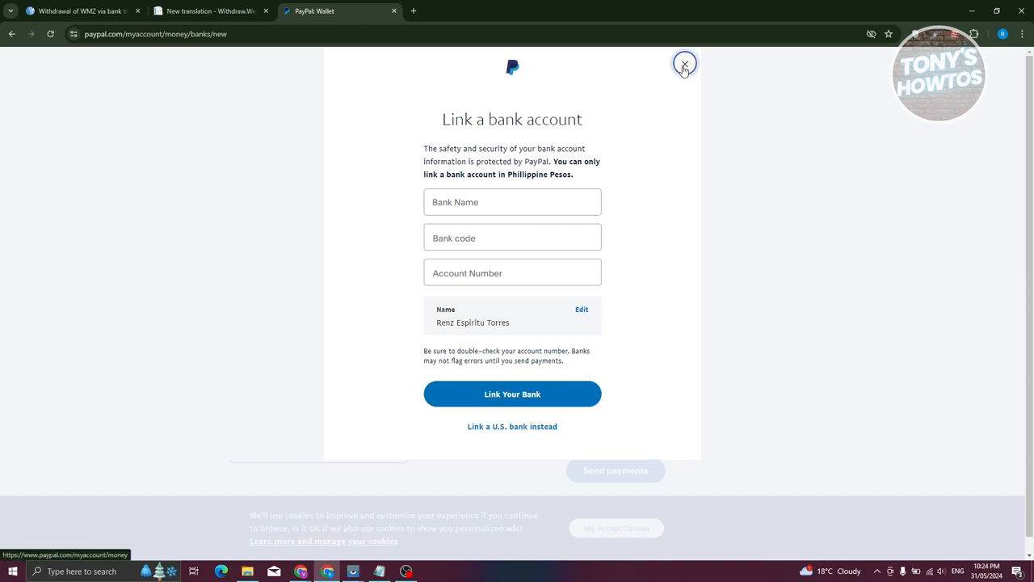
pyautogui.click(685, 64)
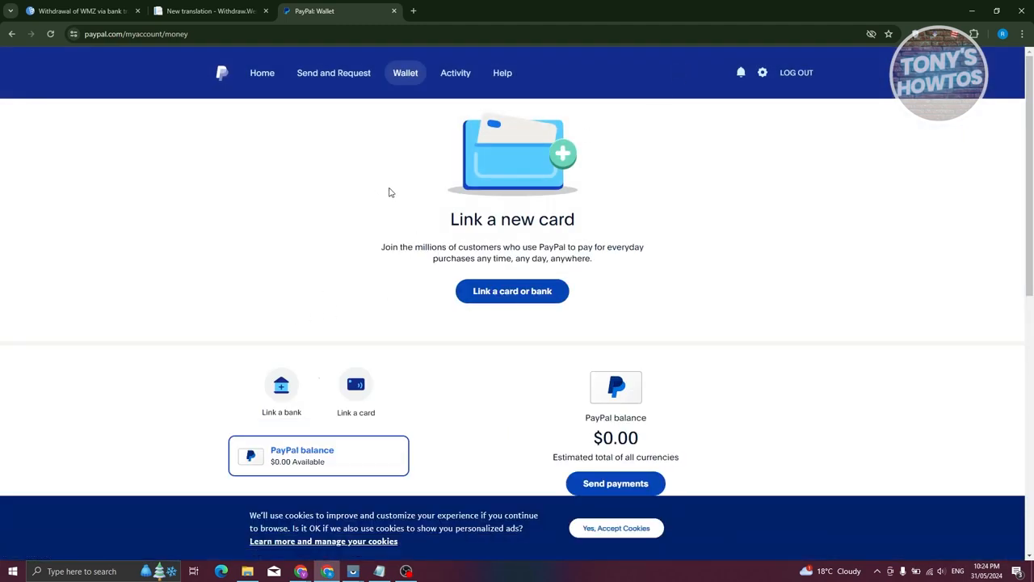
pyautogui.click(262, 73)
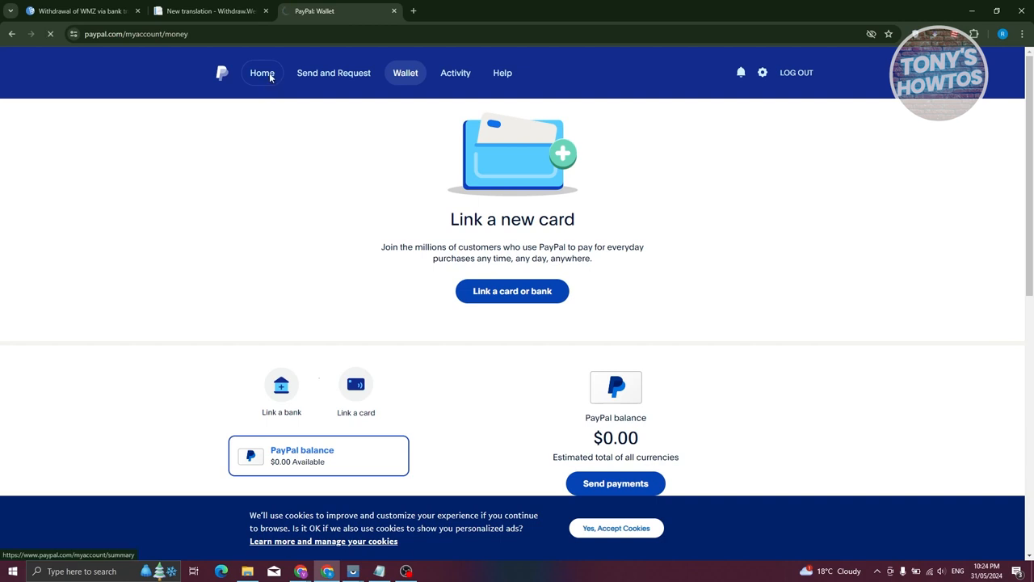
pyautogui.click(262, 73)
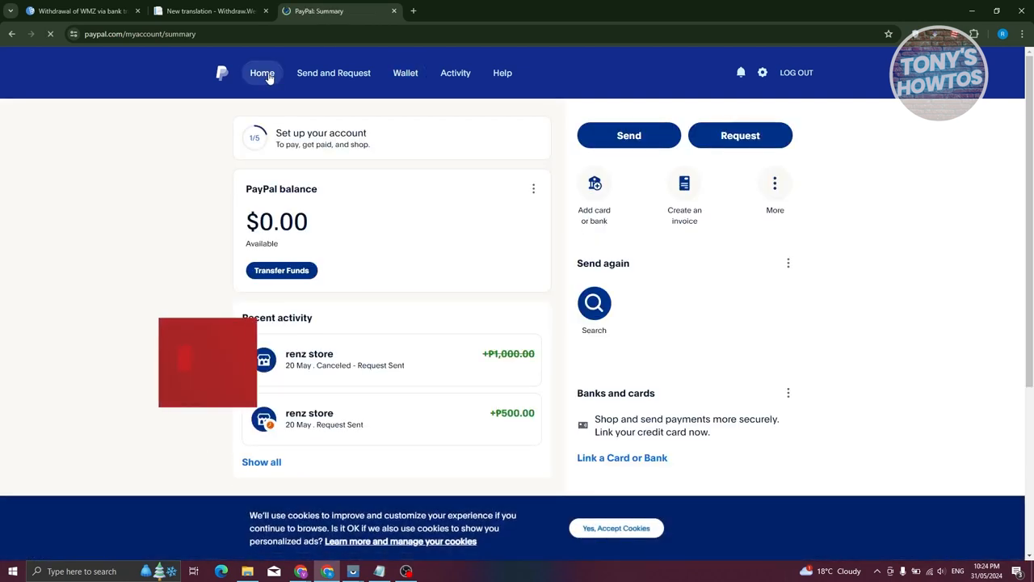